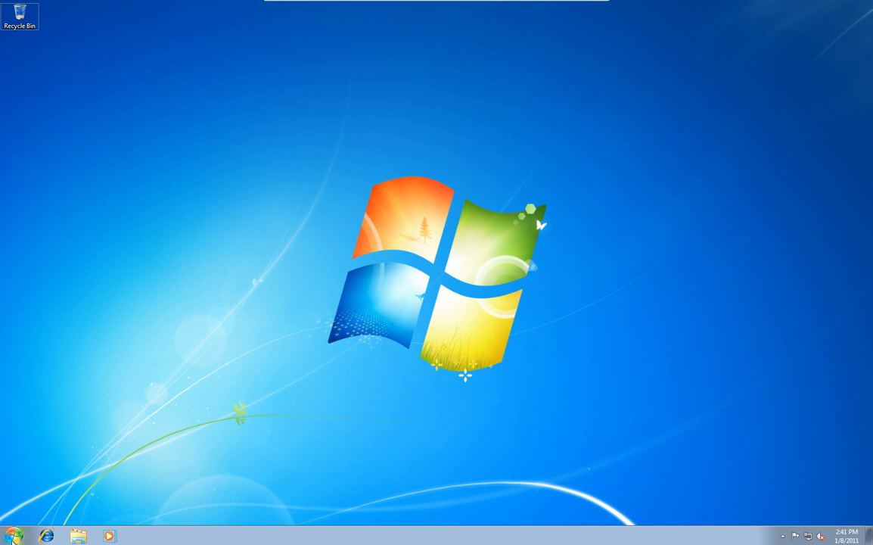
Step: Restart Windows 7 from the Start menu to reach the Advanced Boot Options menu
{"action": "left_click", "coordinate": [182, 508]}
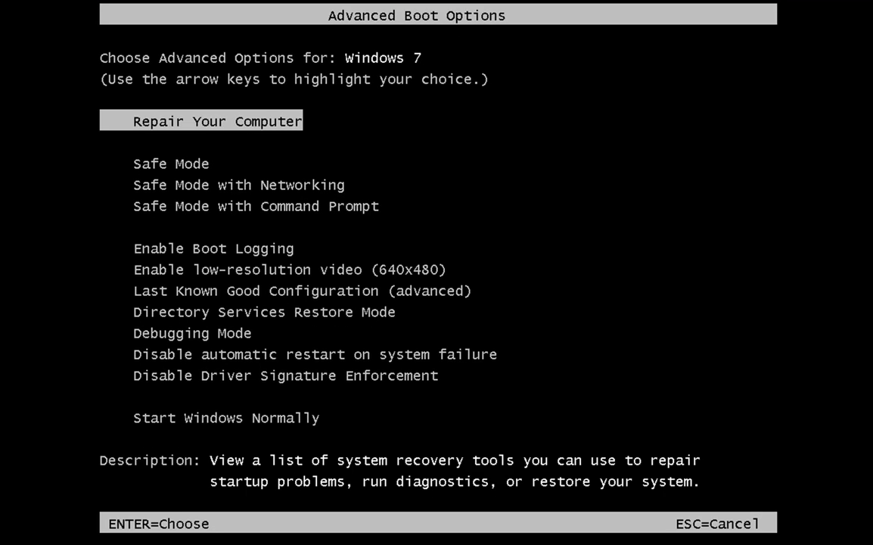
Step: Select Last Known Good Configuration (advanced), three entries down, and boot Windows with it
{"action": "key", "text": "Down"}
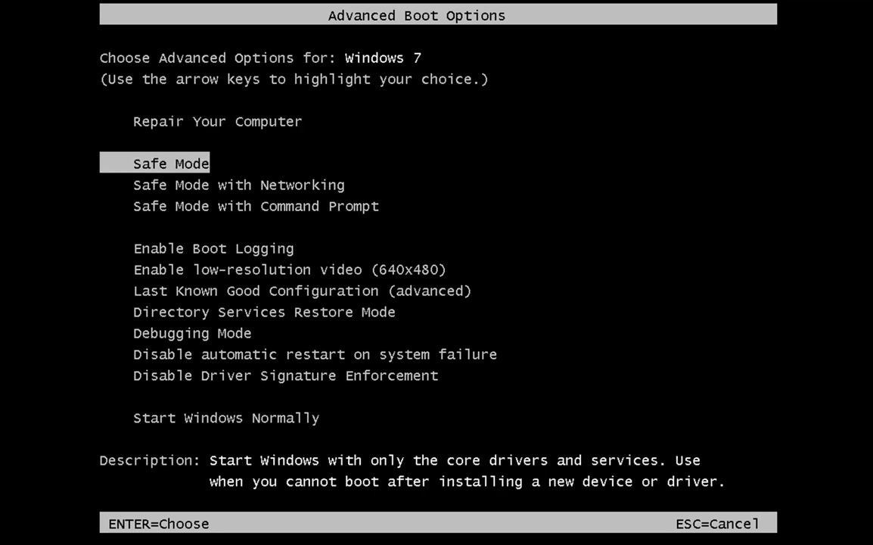
{"action": "key", "text": "down"}
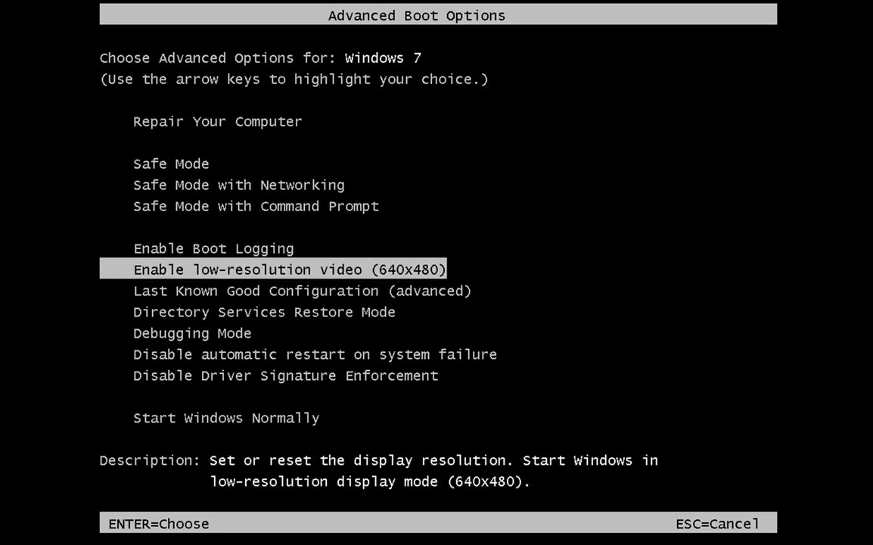
{"action": "key", "text": "Down"}
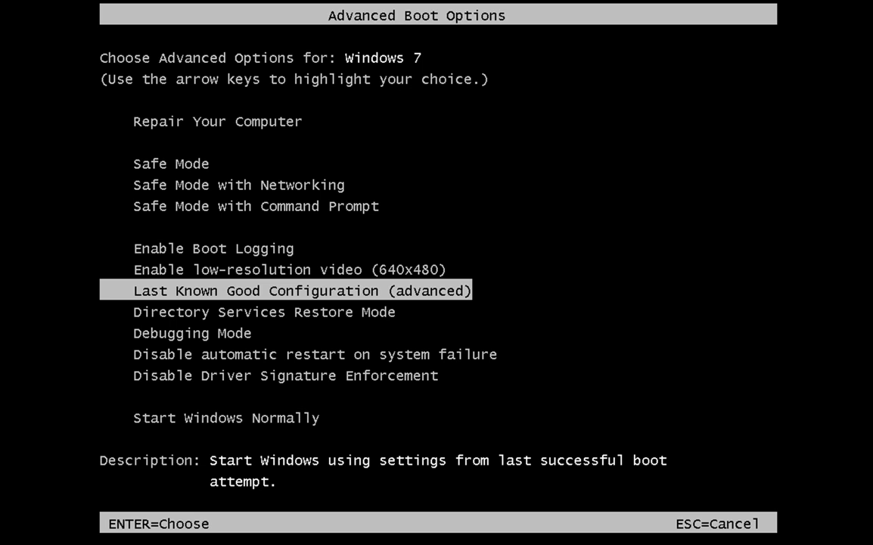
{"action": "key", "text": "enter"}
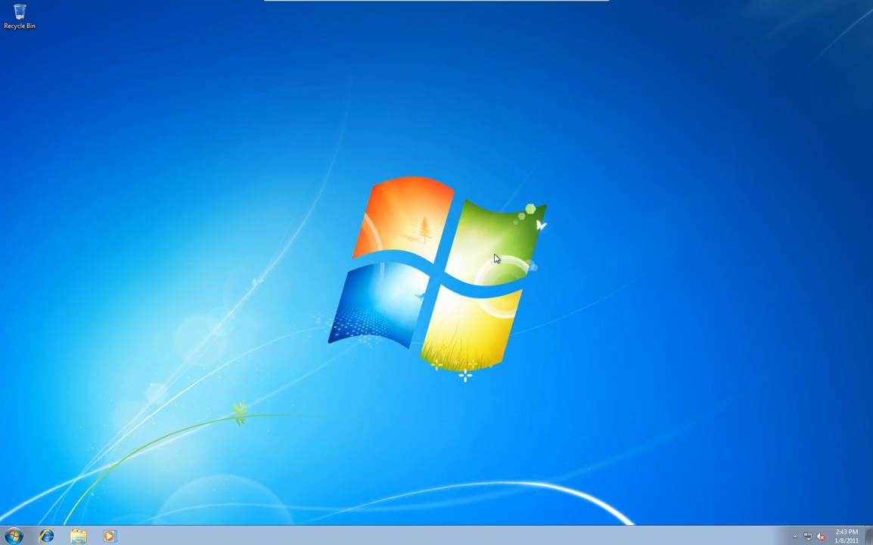
{"action": "mouse_move", "coordinate": [71, 508]}
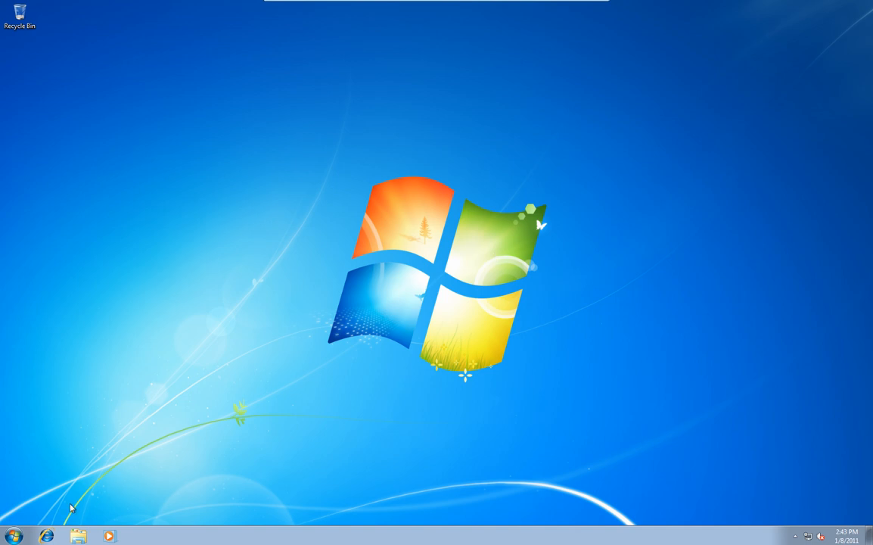